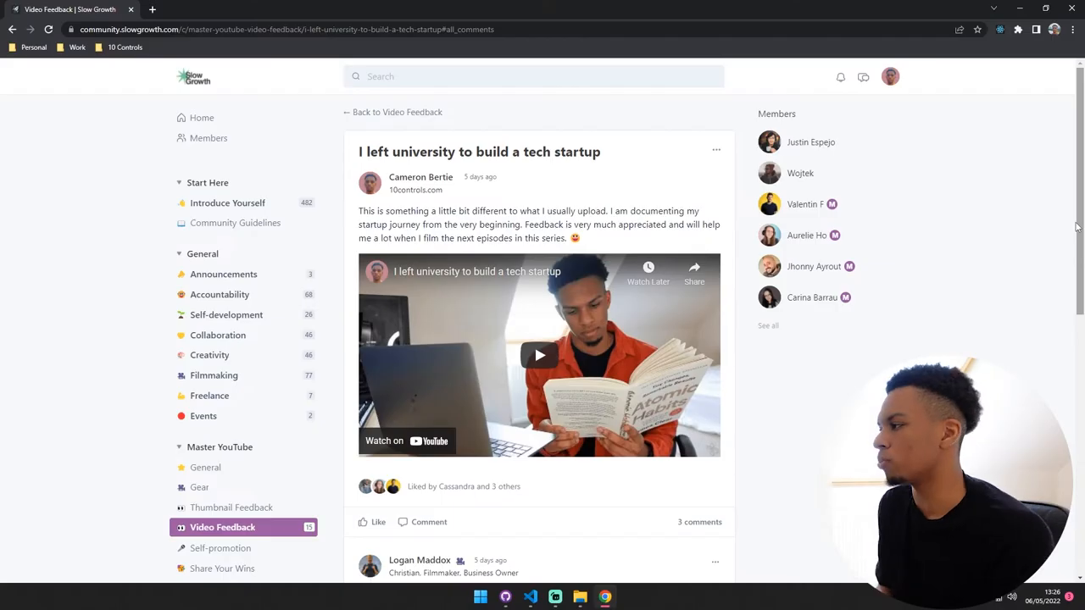
Start a new task dated Friday 27 May in the Create task panel
scroll(down, 3)
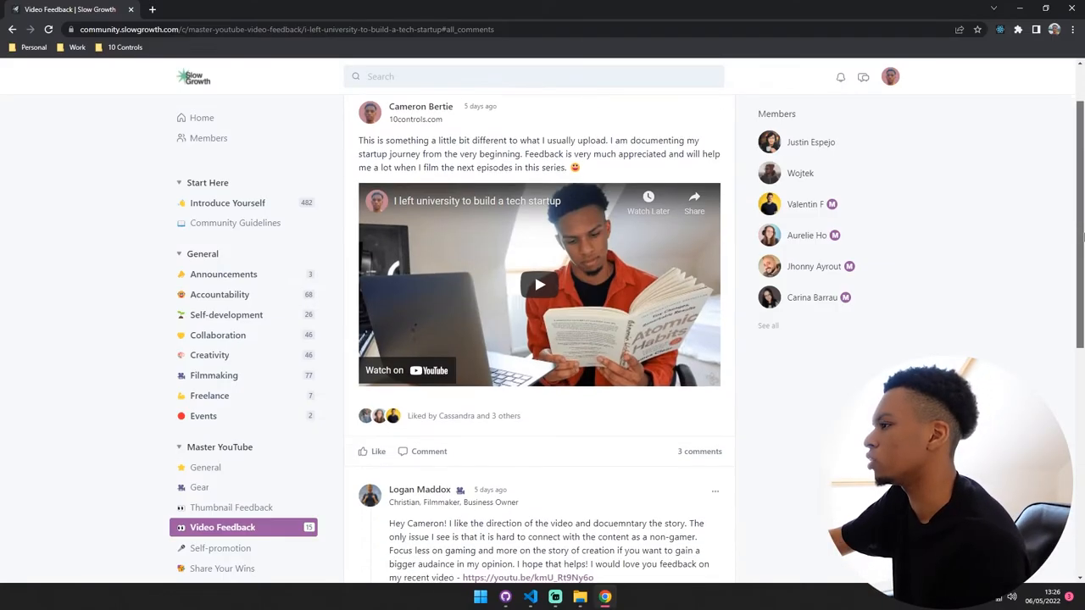
scroll(down, 3)
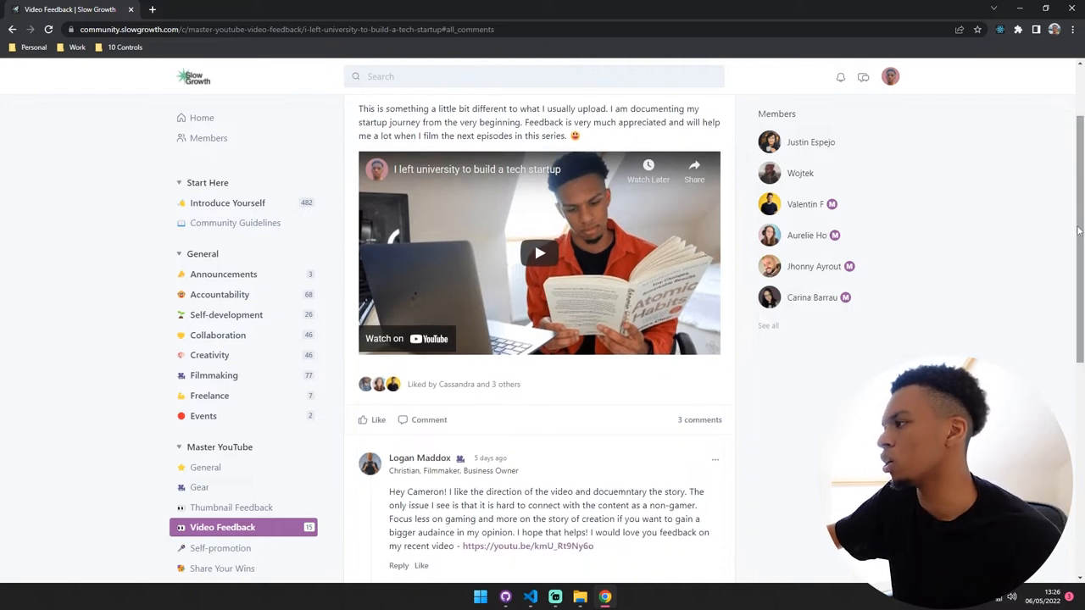
scroll(down, 3)
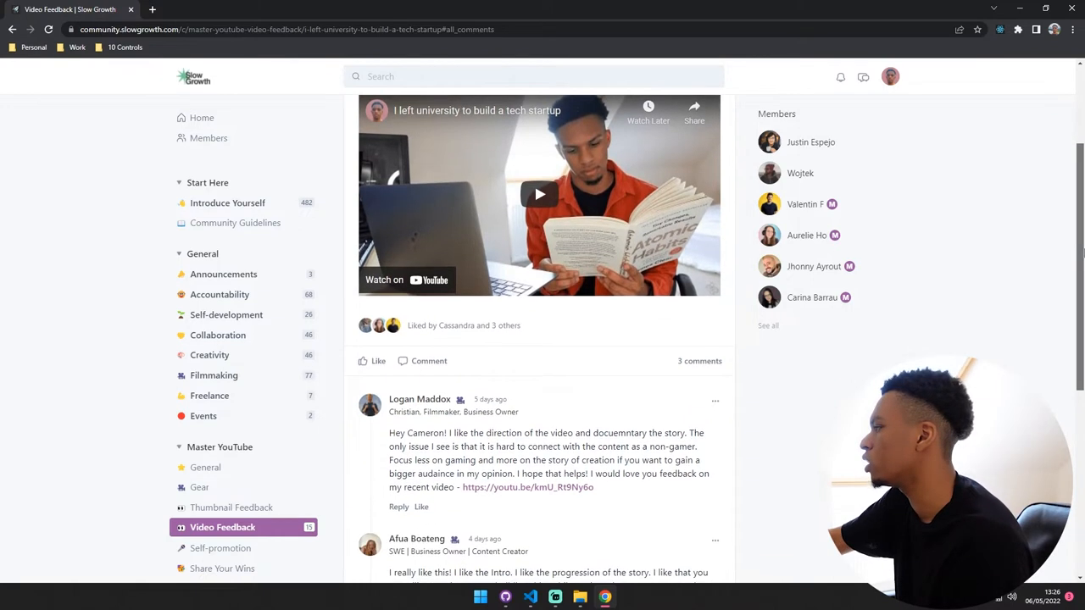
scroll(down, 3)
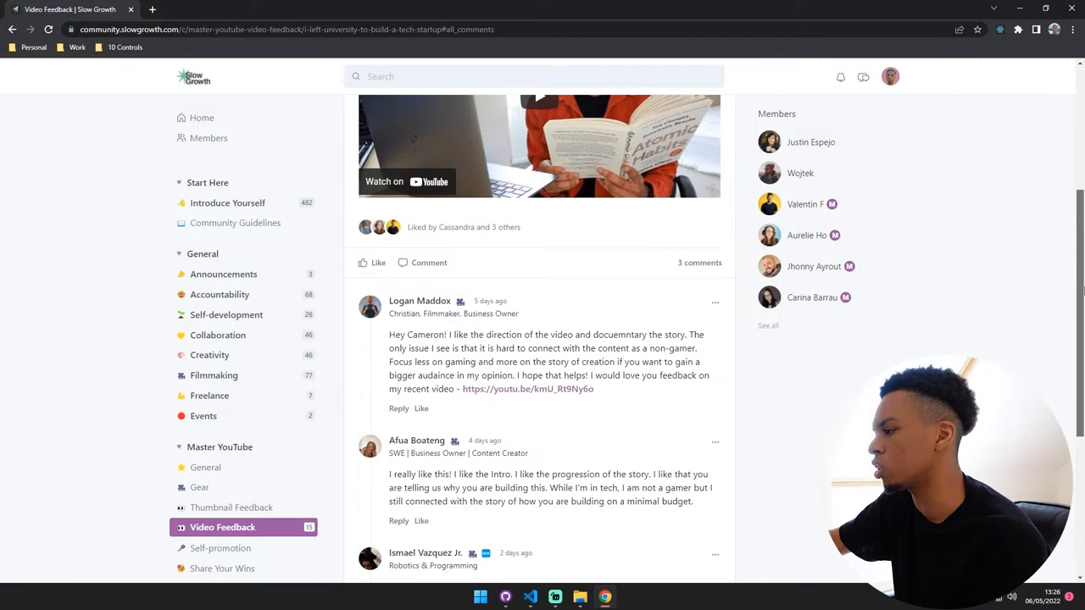
scroll(down, 3)
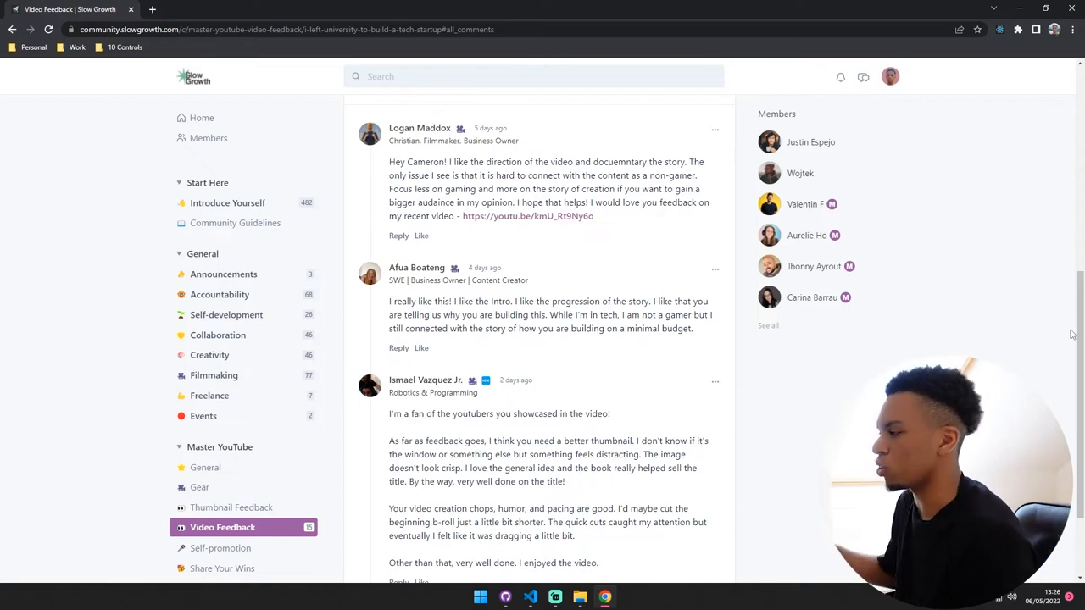
scroll(down, 3)
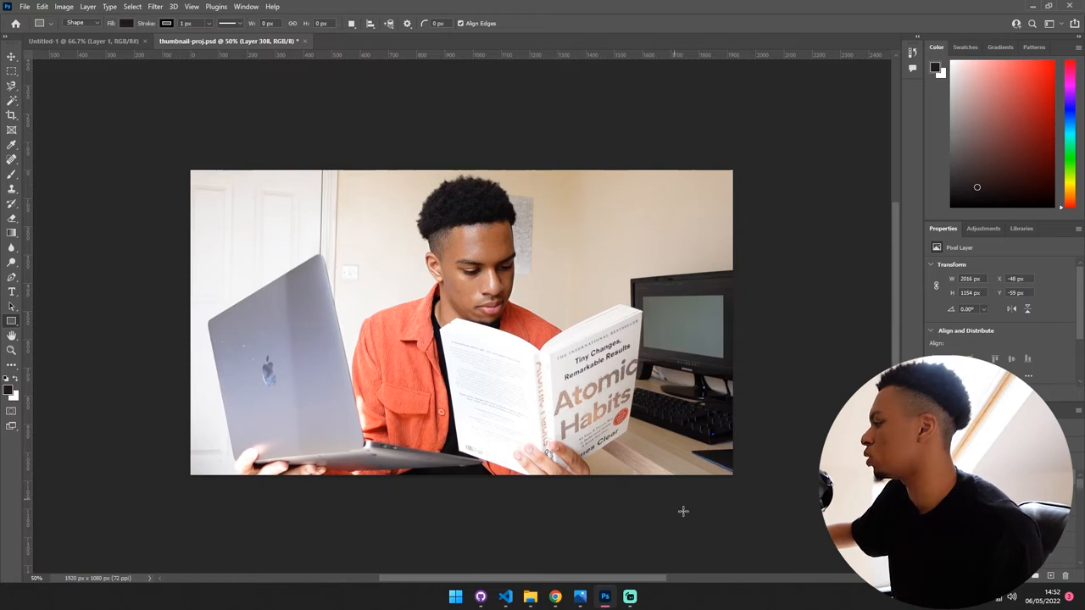
mouse_move(834, 305)
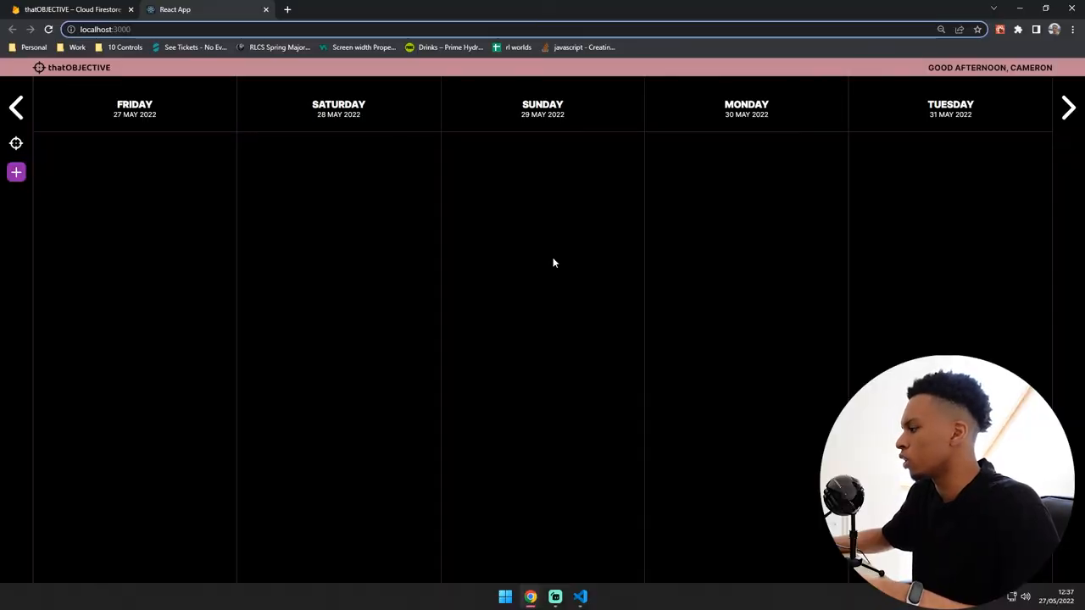
mouse_move(130, 182)
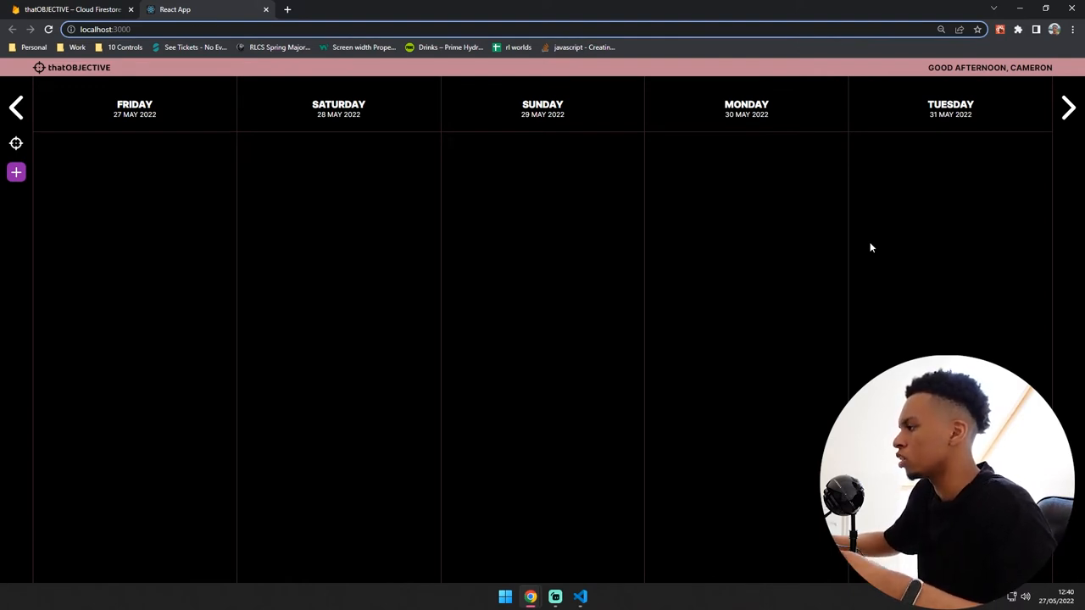
mouse_move(297, 230)
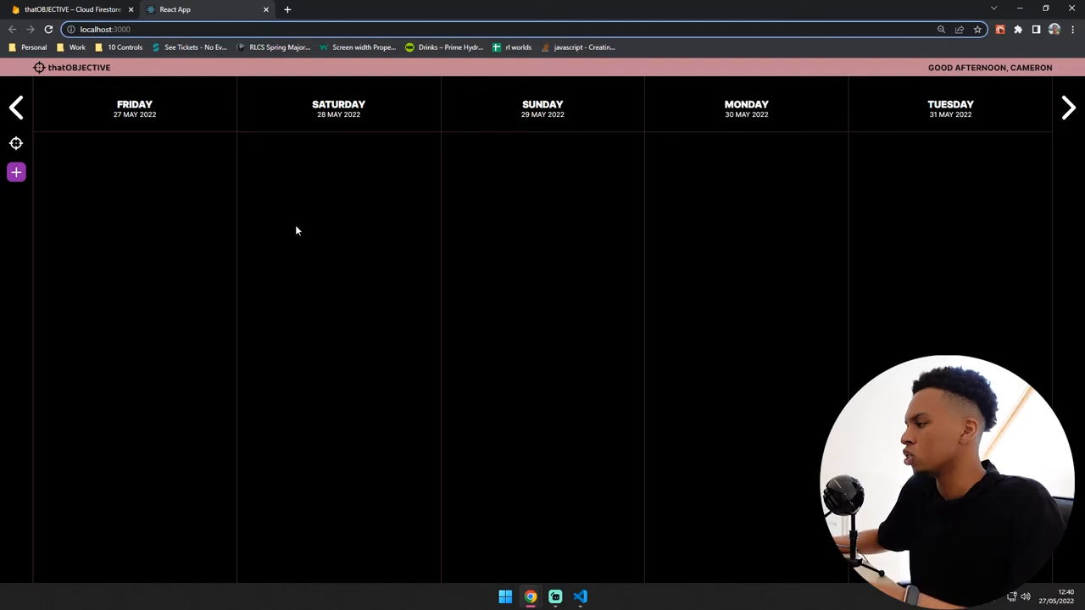
click(15, 173)
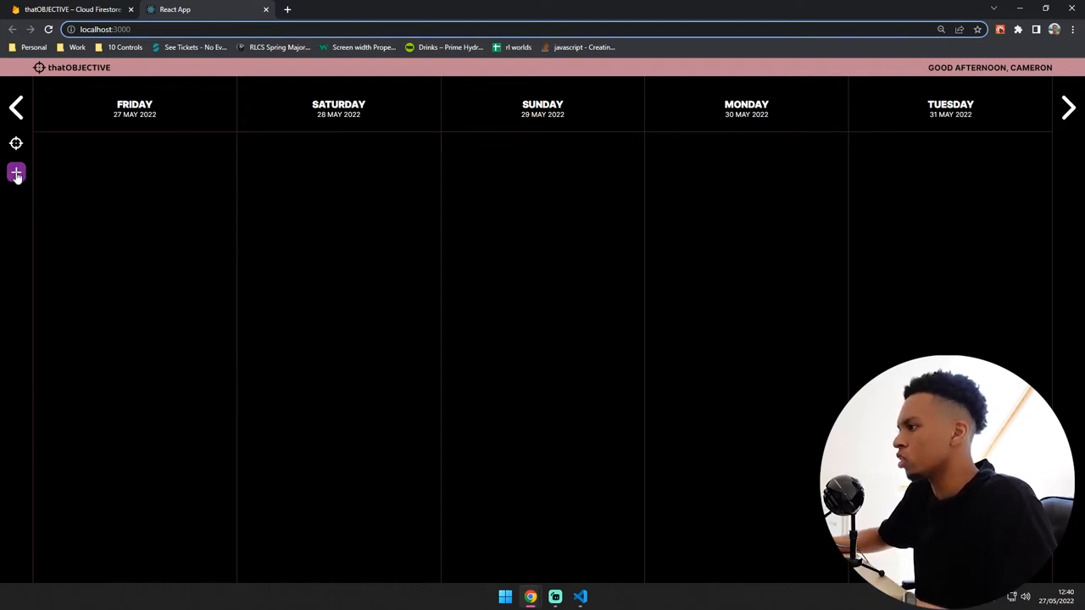
click(17, 173)
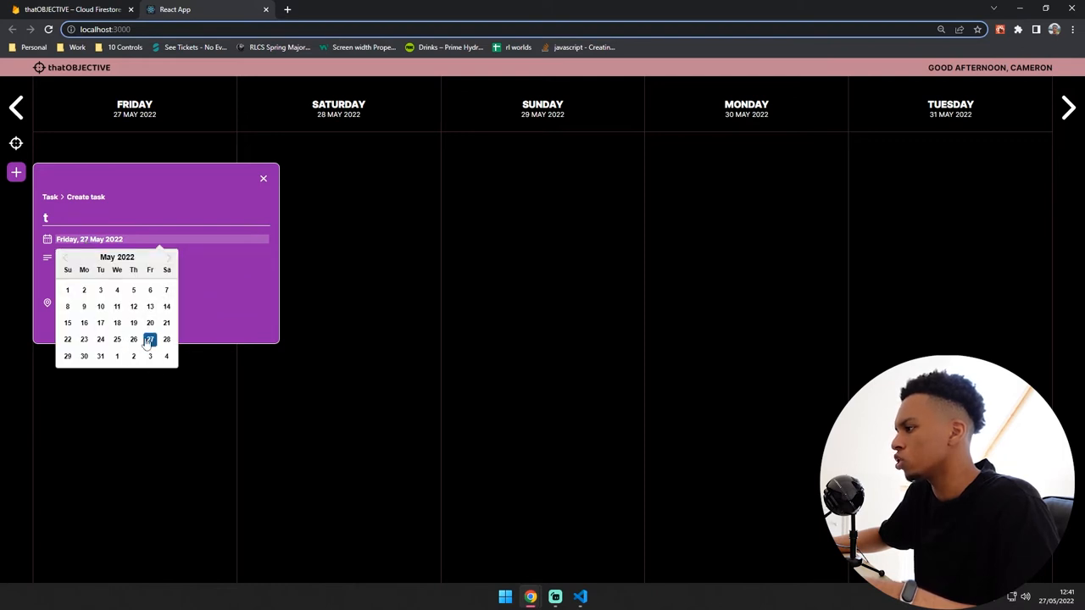
click(149, 339)
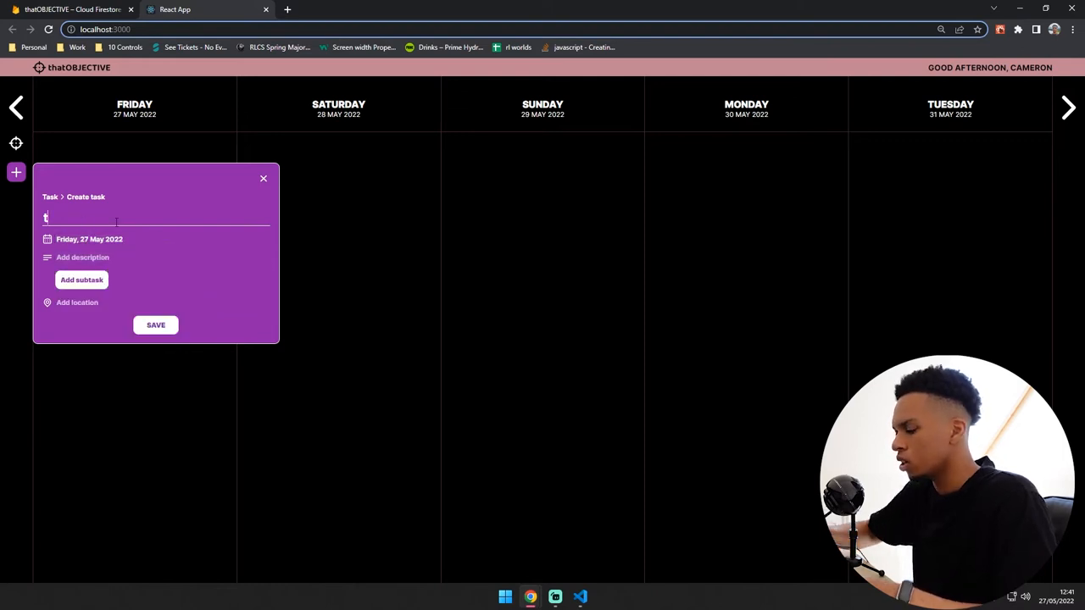
Title the task 'Tidy desk', add the cleaning subtasks and Home office location, and save it
text(T)
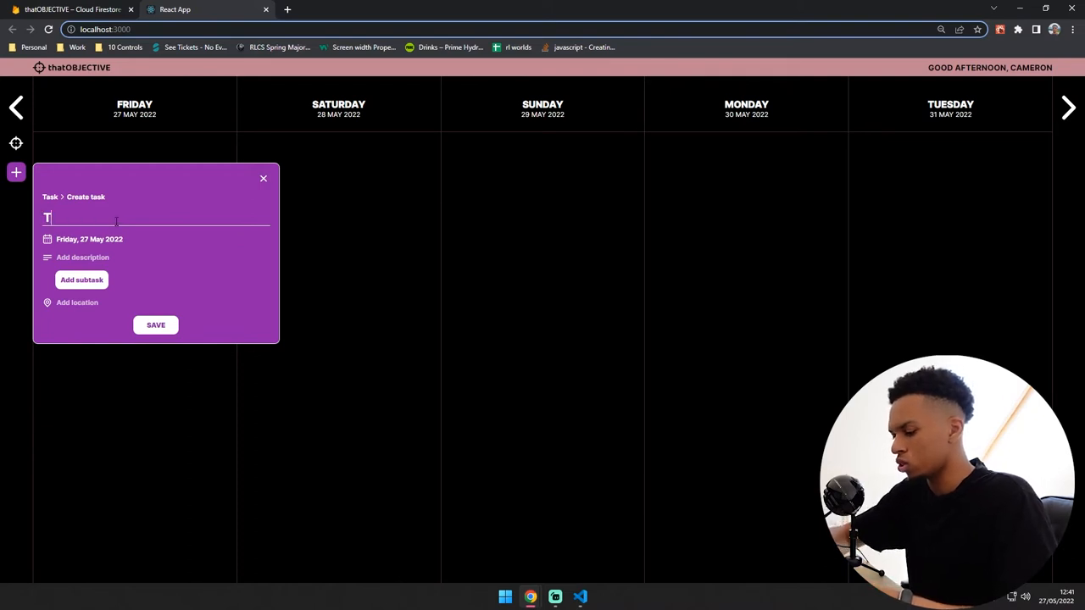
text(idy desk)
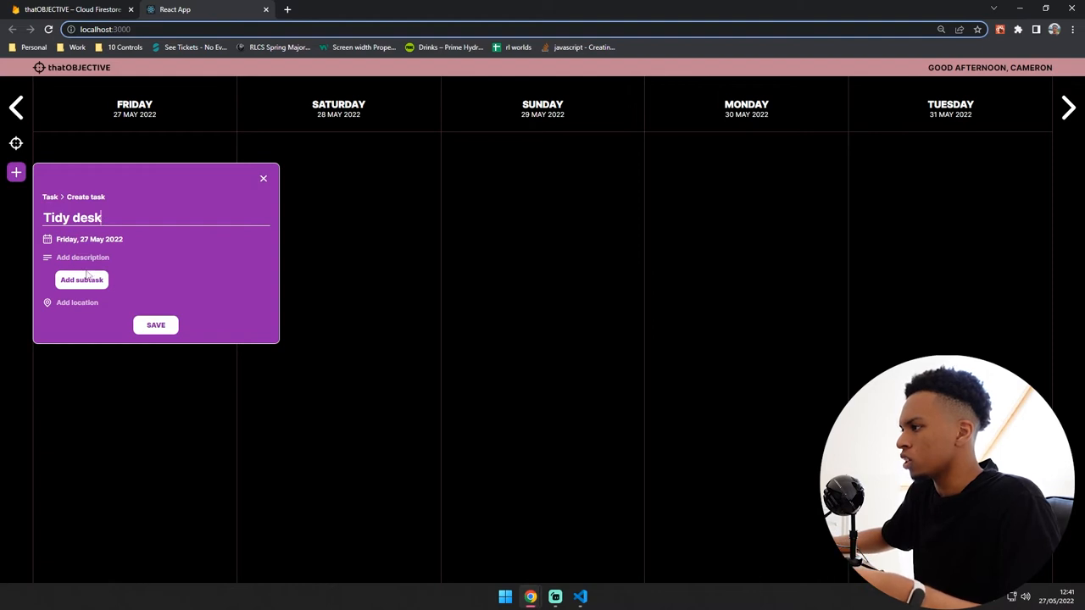
click(81, 257)
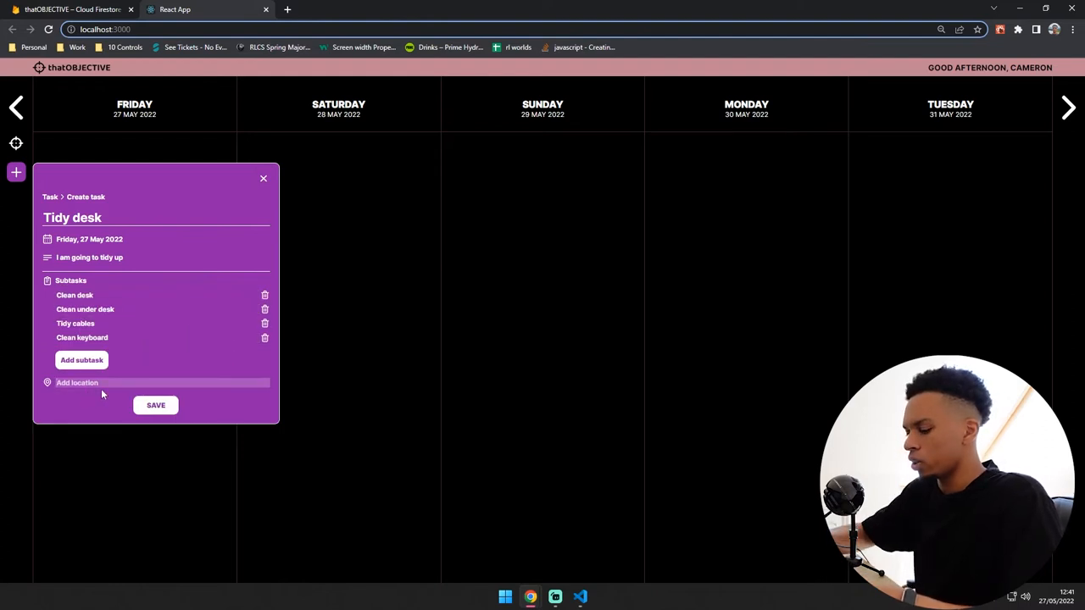
text(Home office)
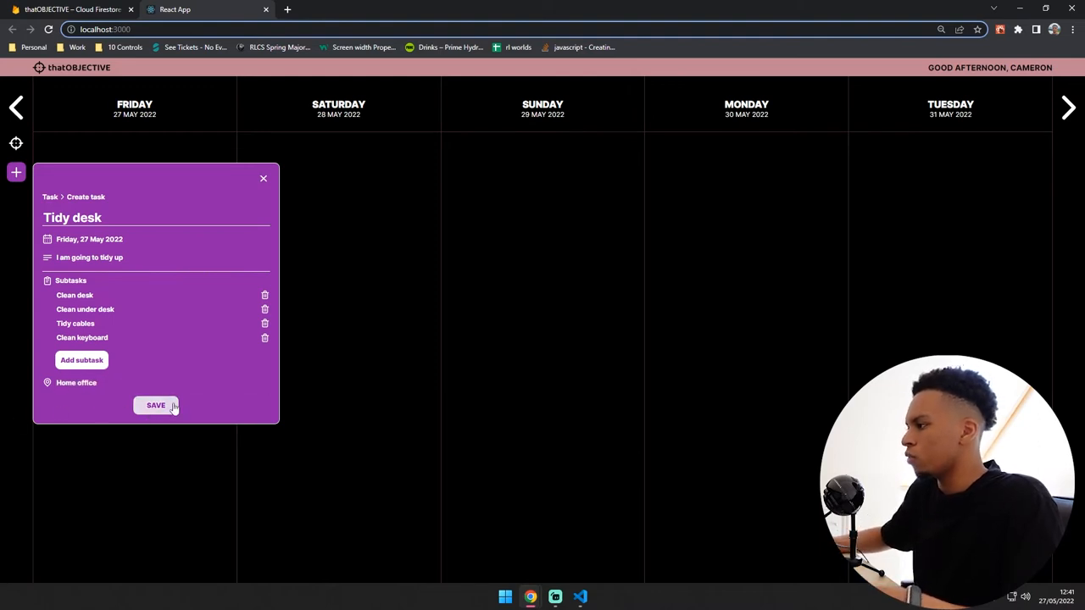
click(156, 405)
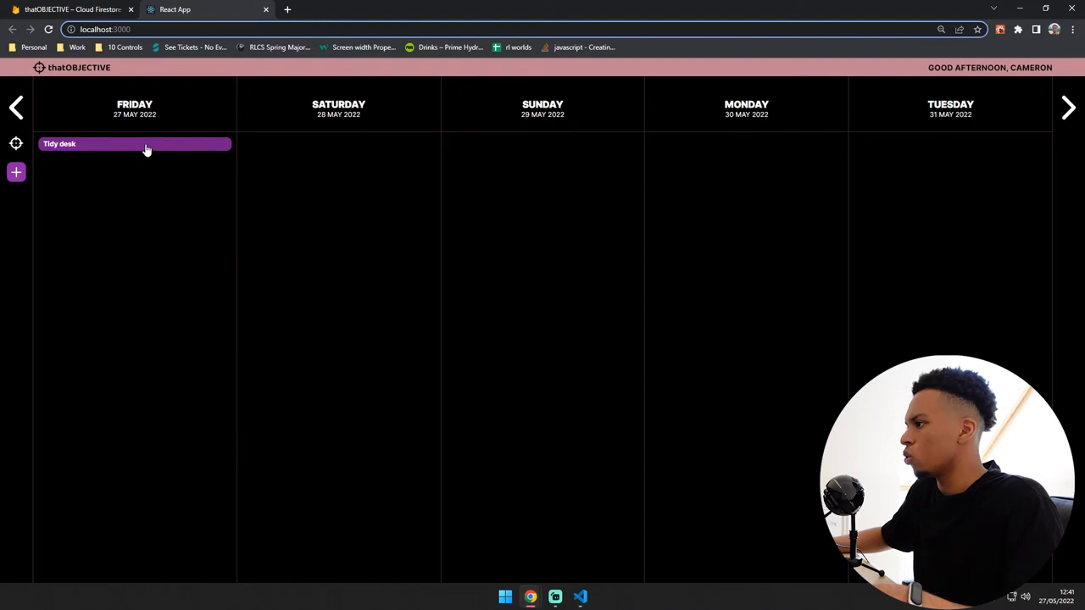
Toggle Tidy desk complete and back, then tick off the Clean keyboard, Clean desk and Clean under desk subtasks
click(135, 142)
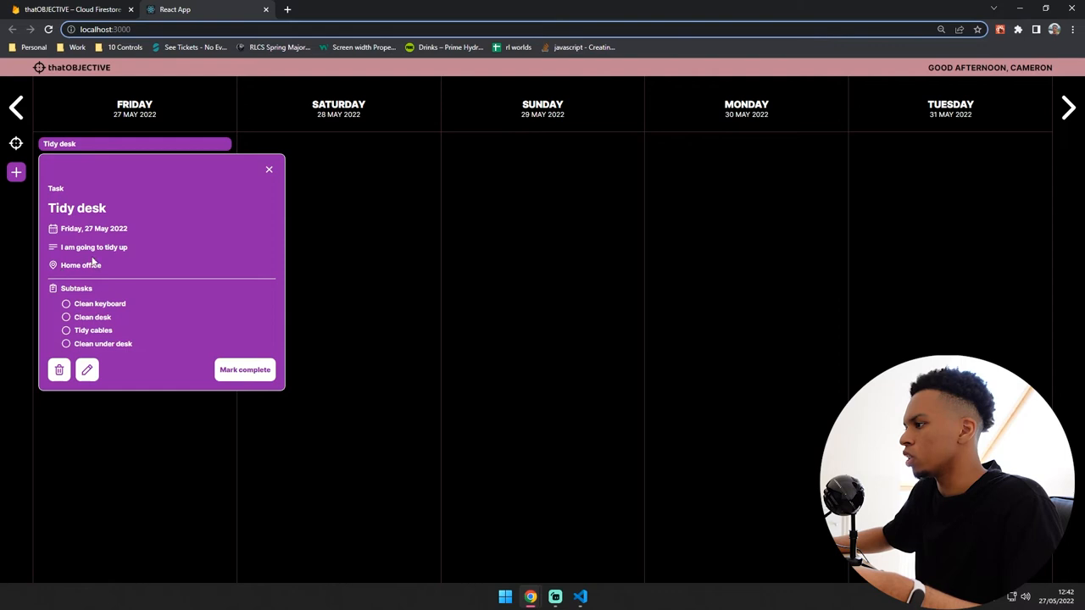
mouse_move(99, 156)
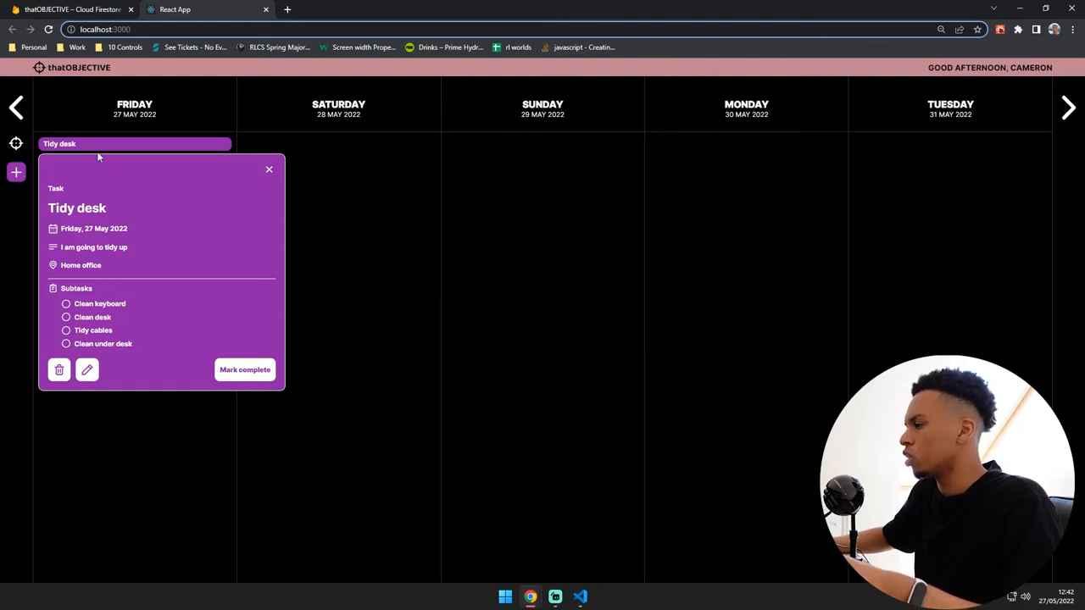
click(245, 369)
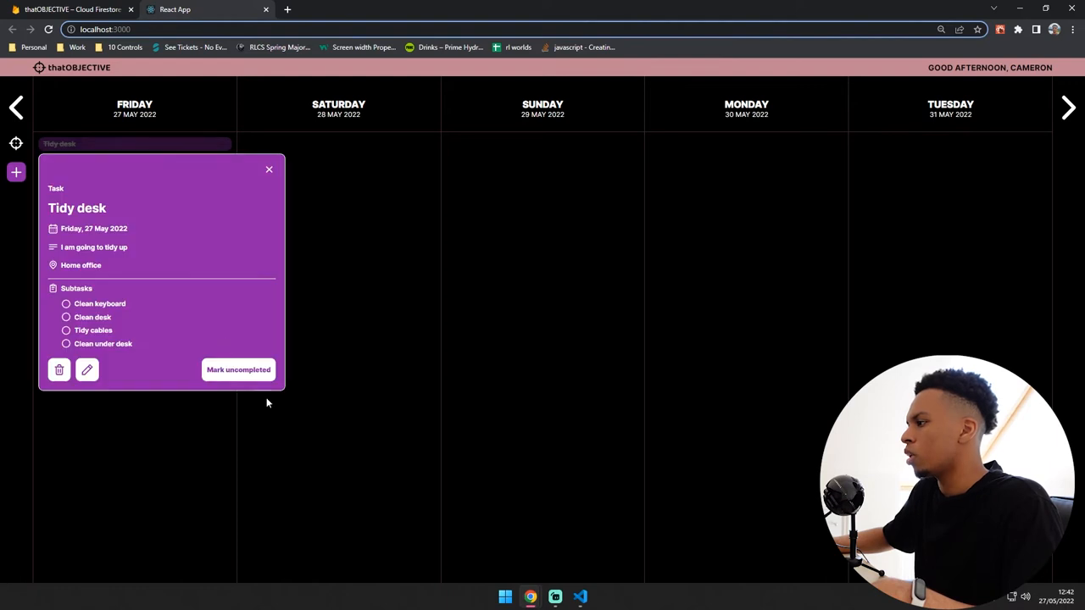
click(237, 370)
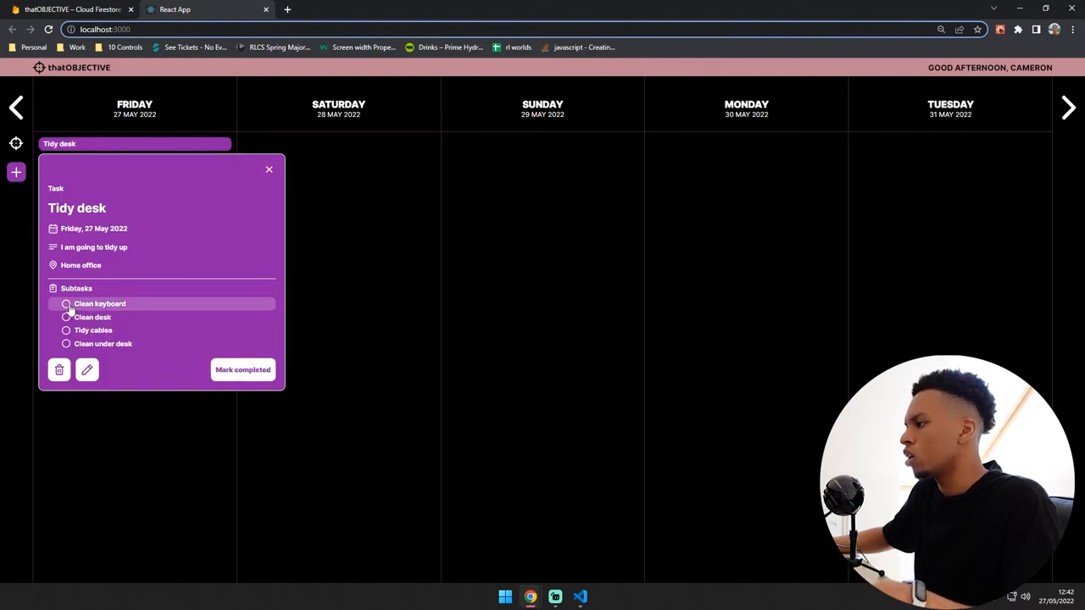
click(66, 317)
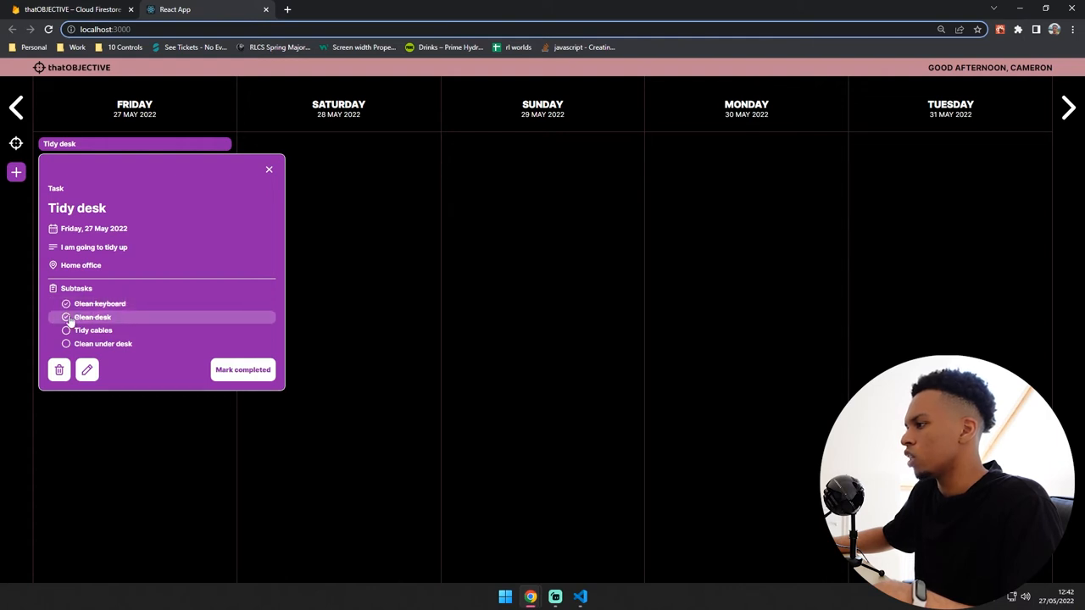
click(66, 317)
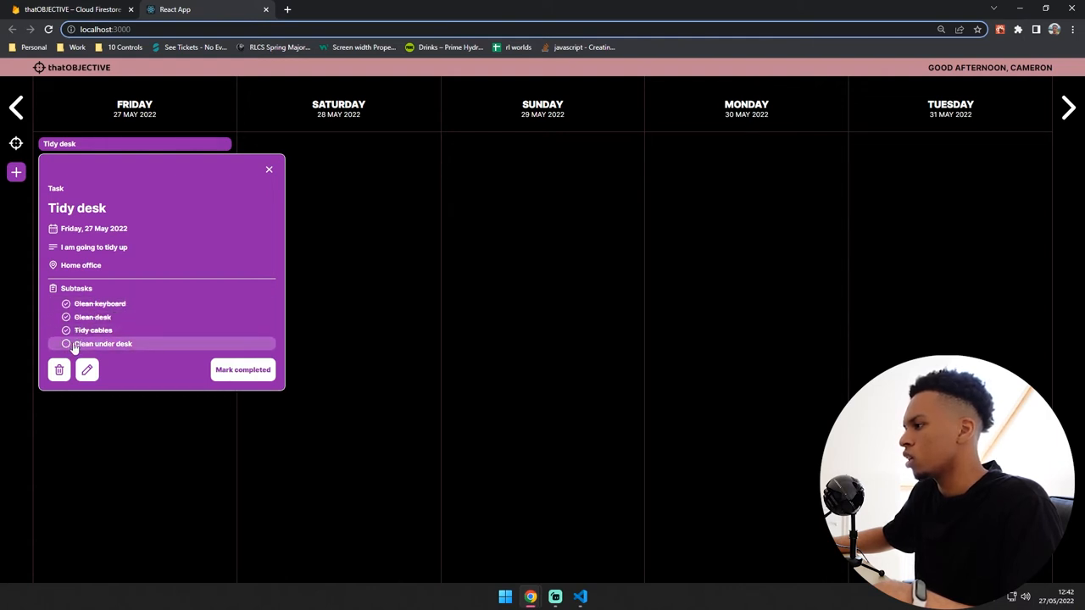
click(67, 342)
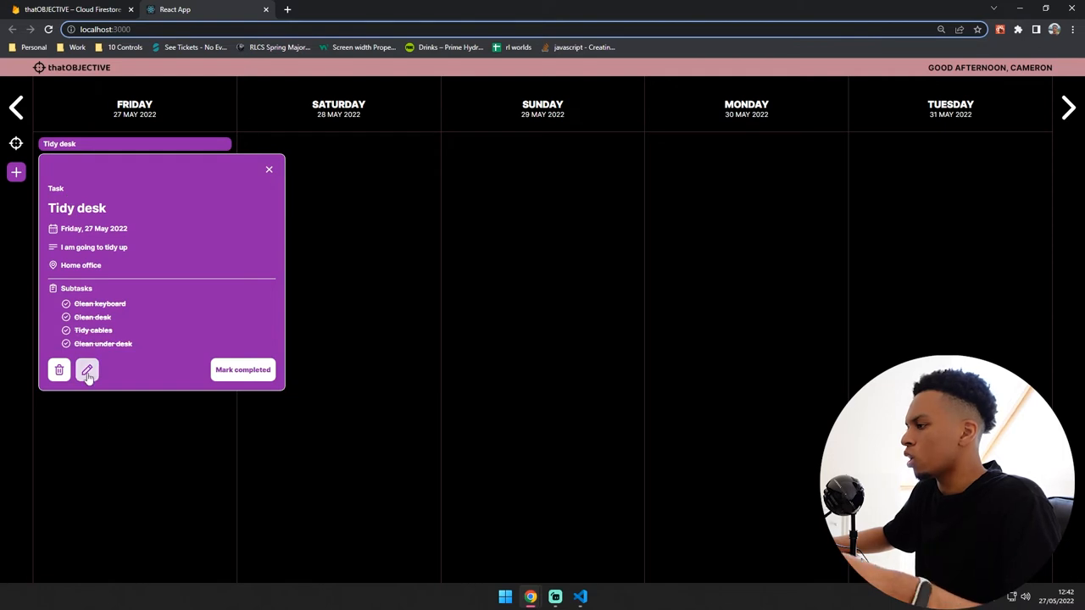
Save Tidy desk onto Saturday 28 May, then edit its date back to Friday 27 May
click(89, 370)
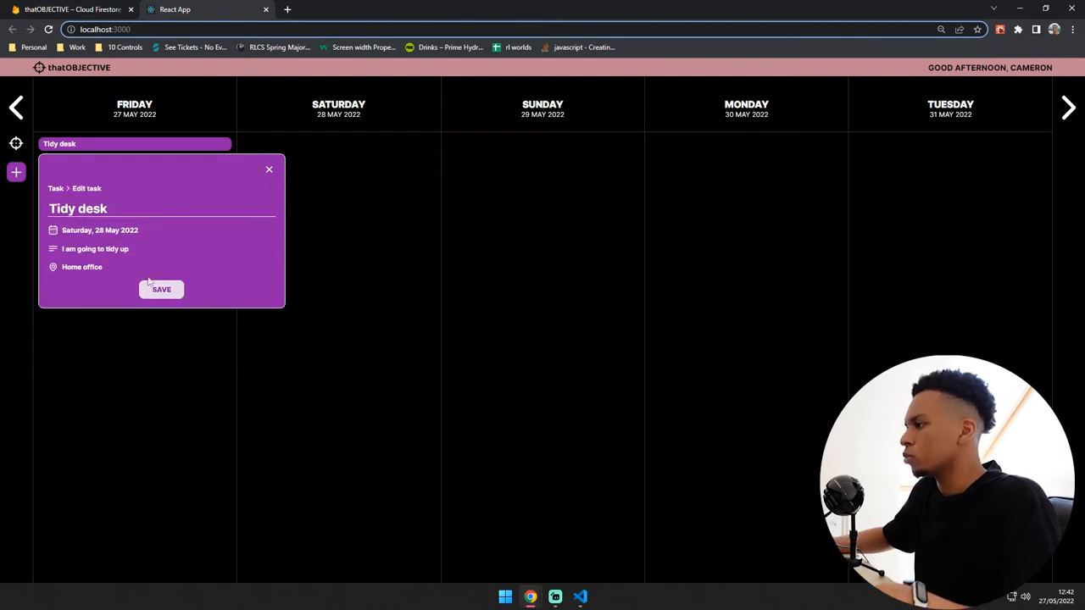
click(161, 289)
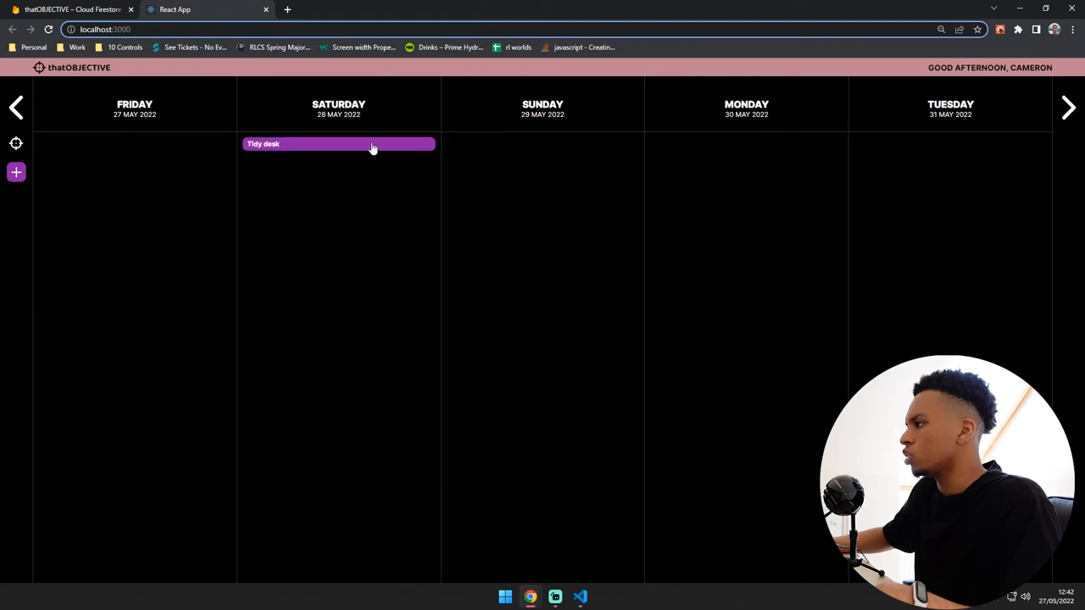
click(339, 142)
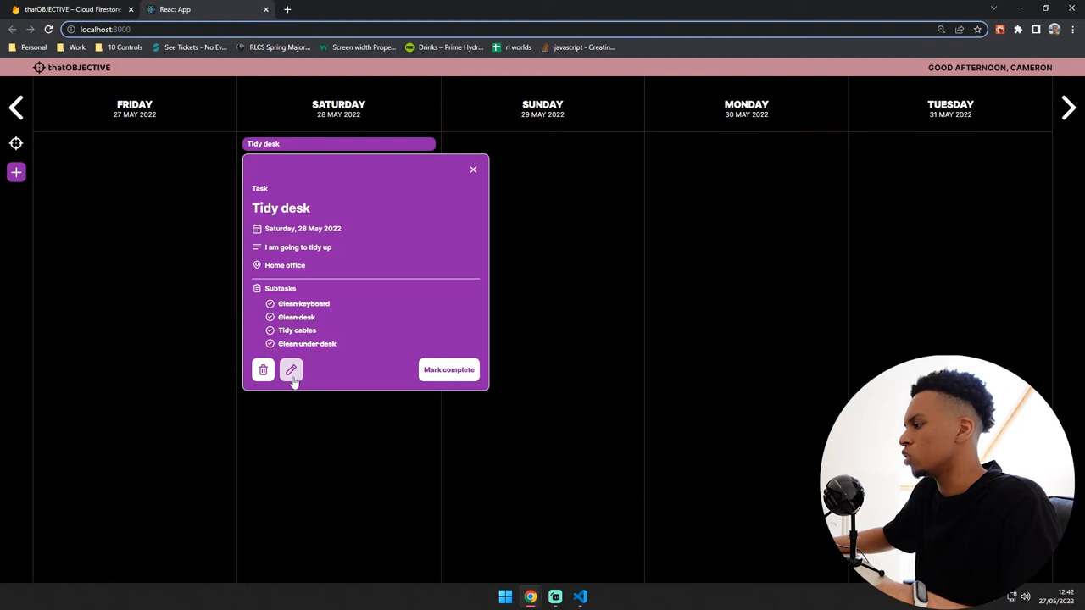
click(292, 370)
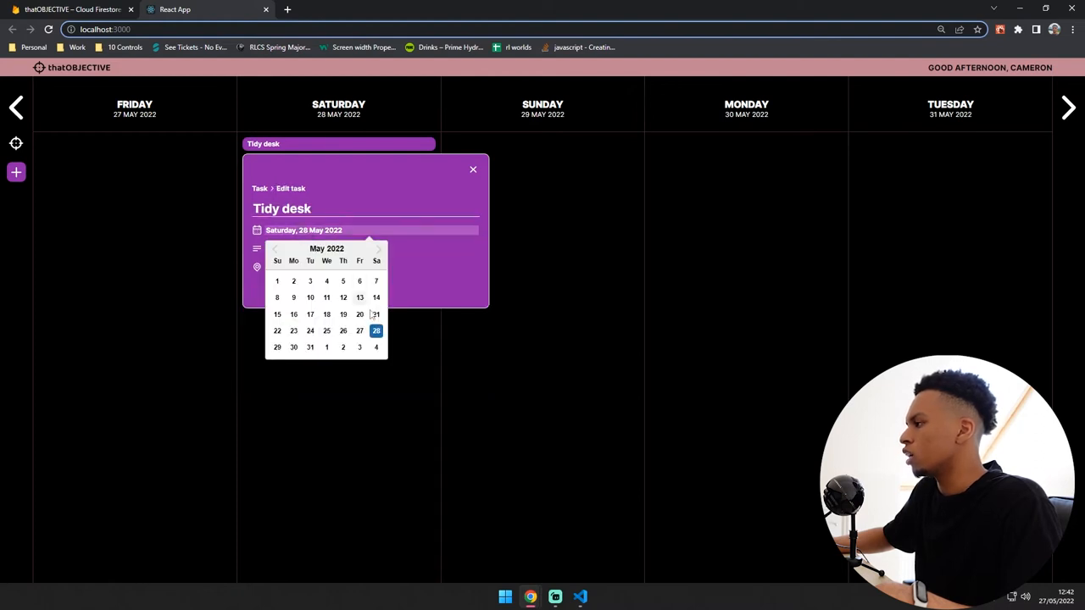
click(360, 330)
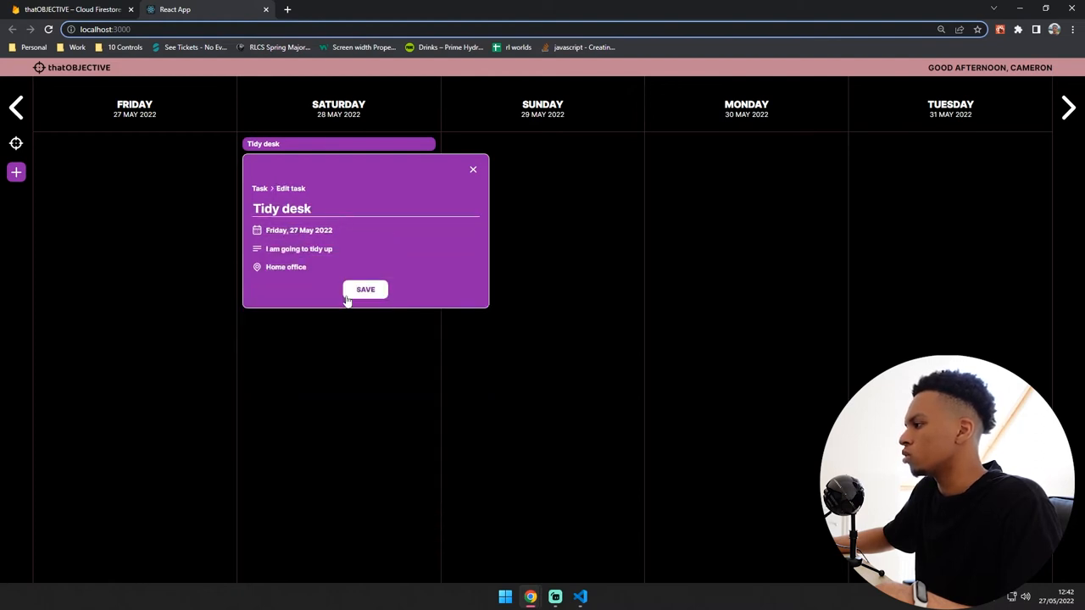
click(366, 289)
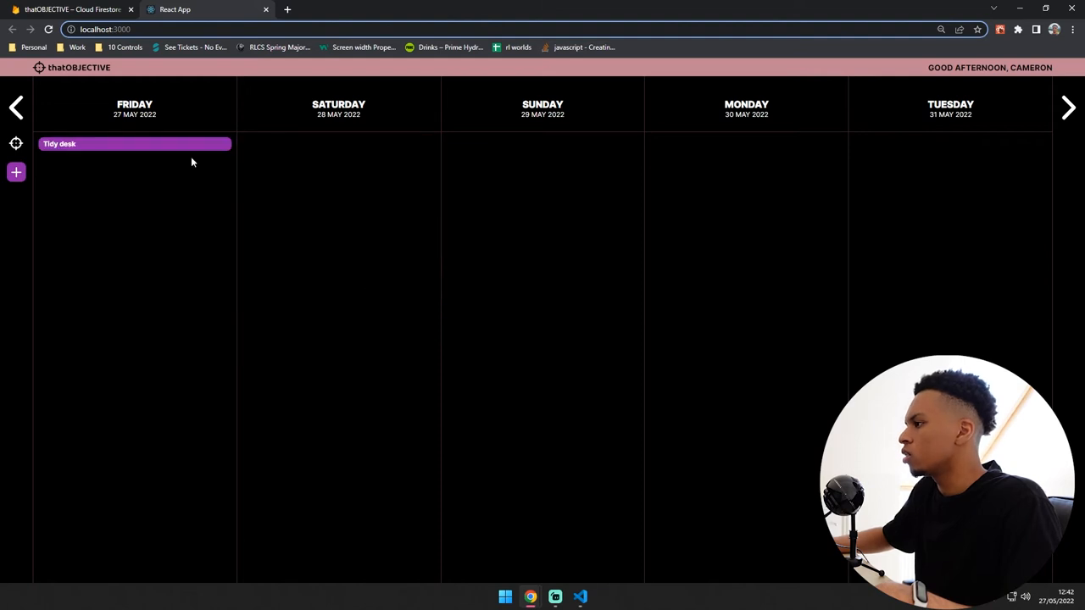
Delete the Tidy desk task from its details popup via the trash icon
click(134, 143)
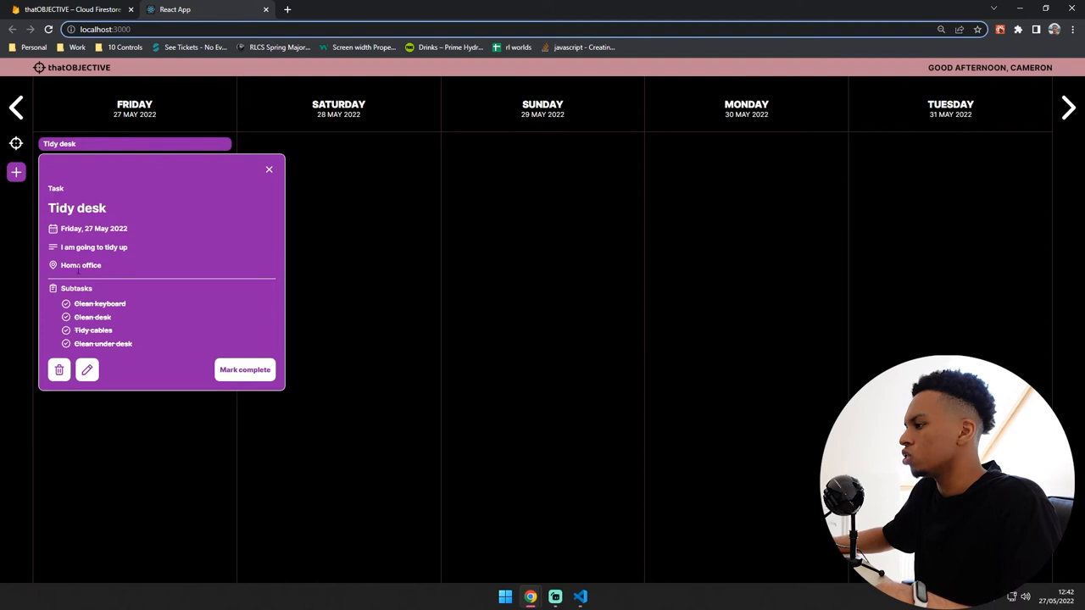
click(269, 170)
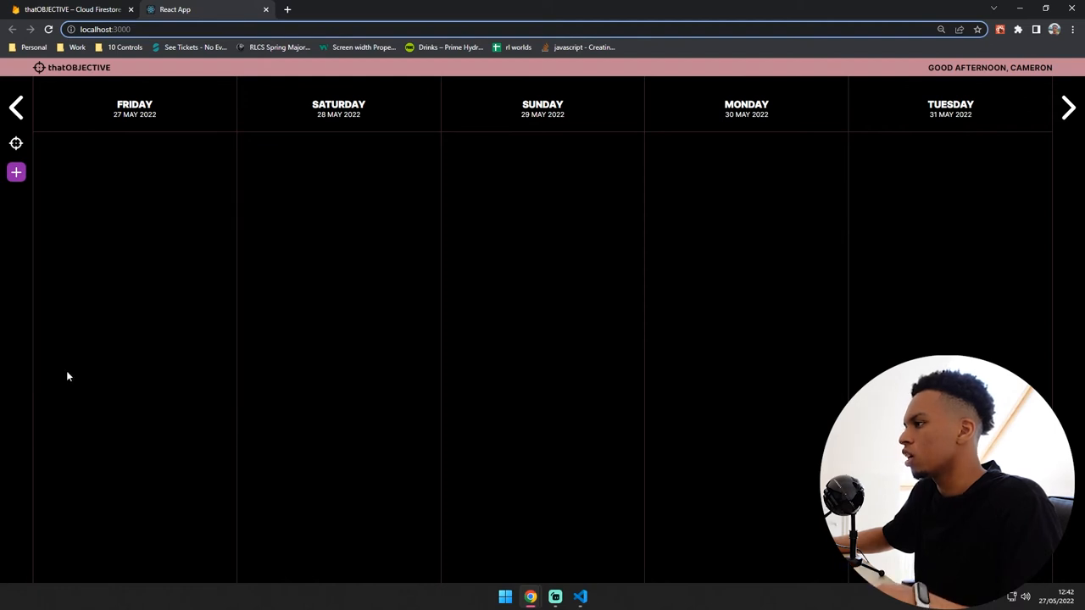
mouse_move(98, 215)
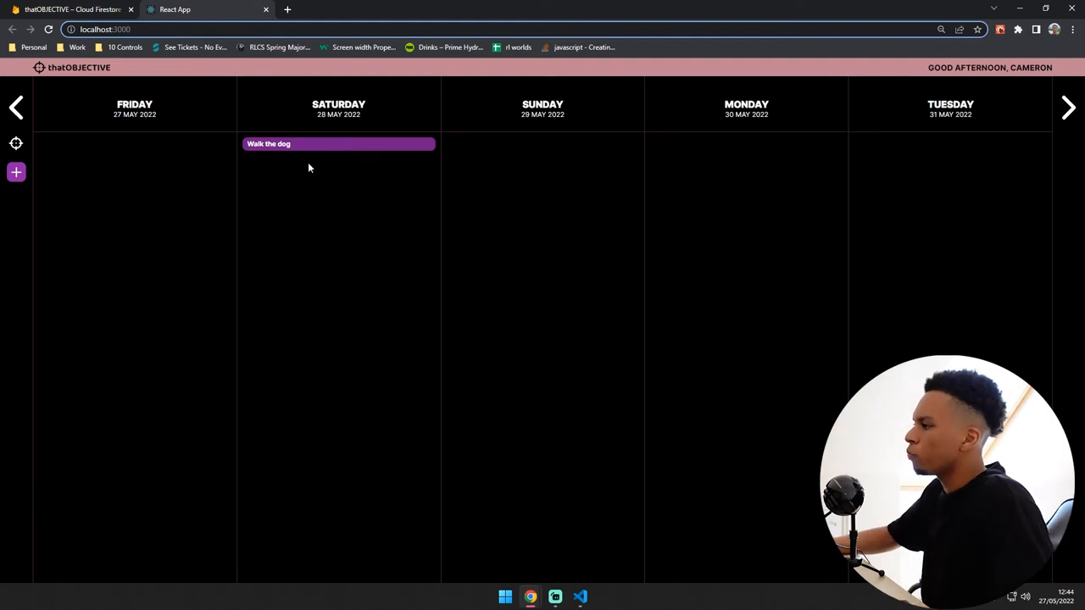
click(15, 173)
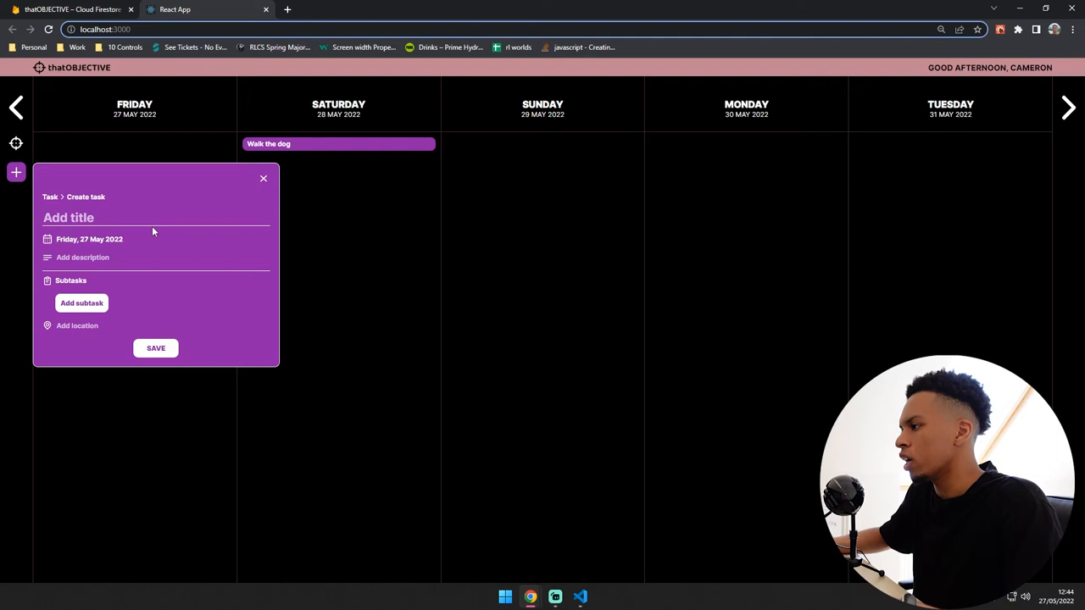
click(89, 239)
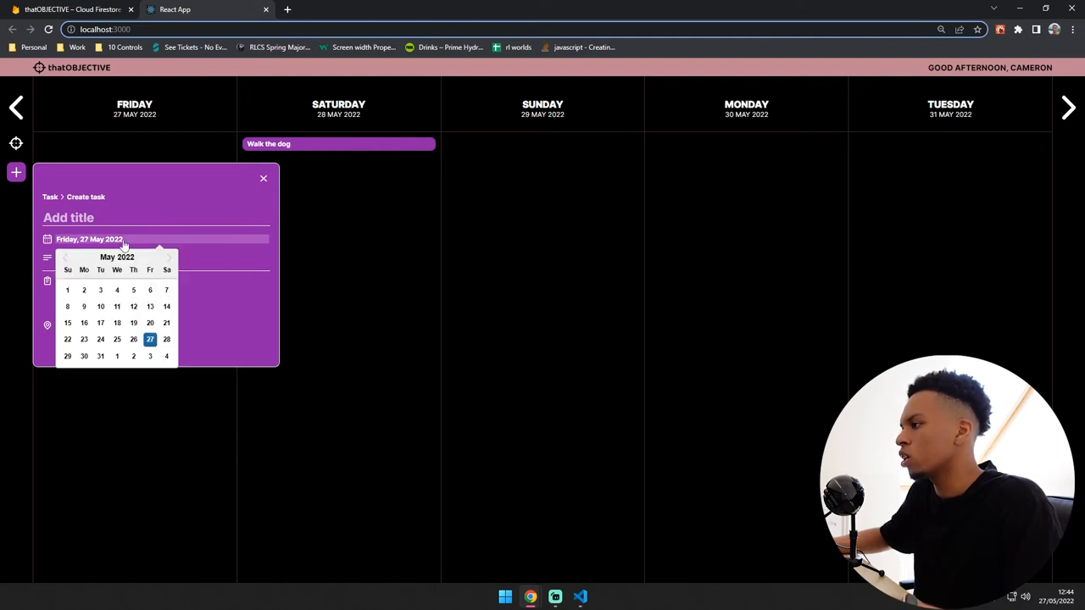
click(265, 178)
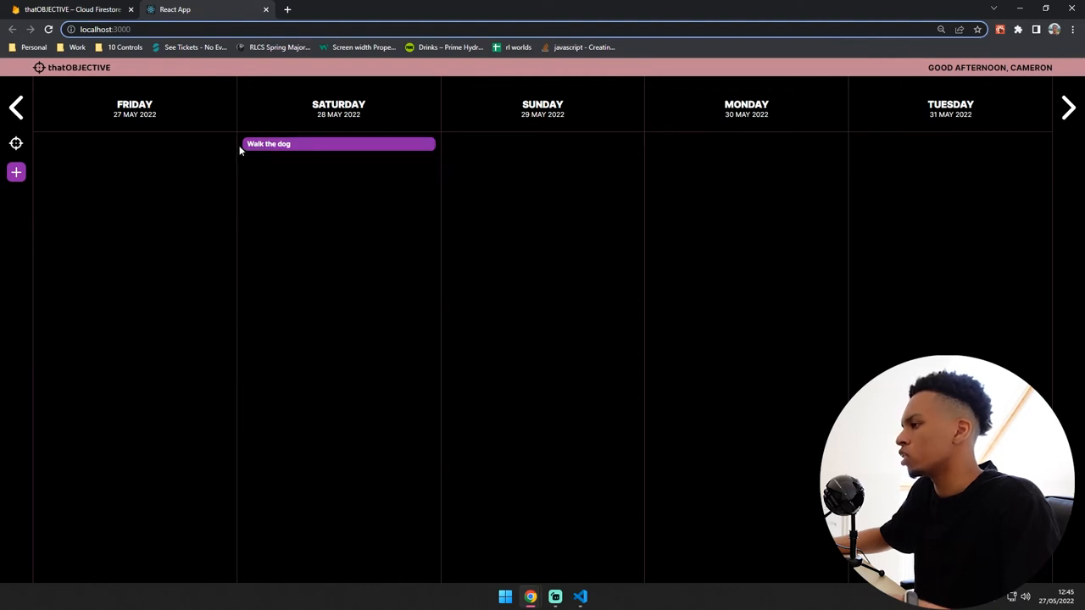
mouse_move(132, 173)
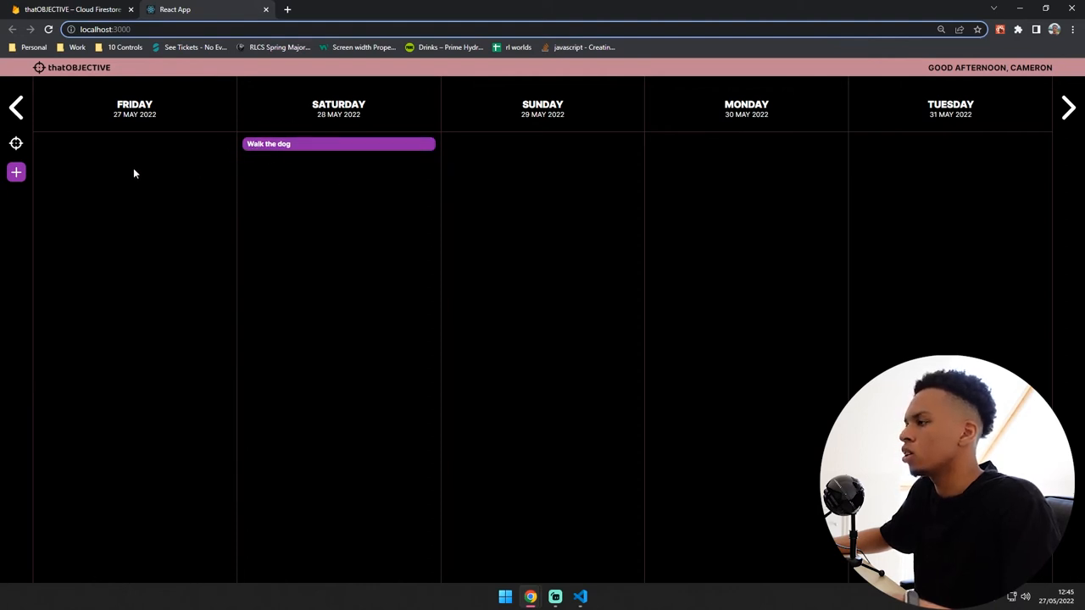
click(16, 173)
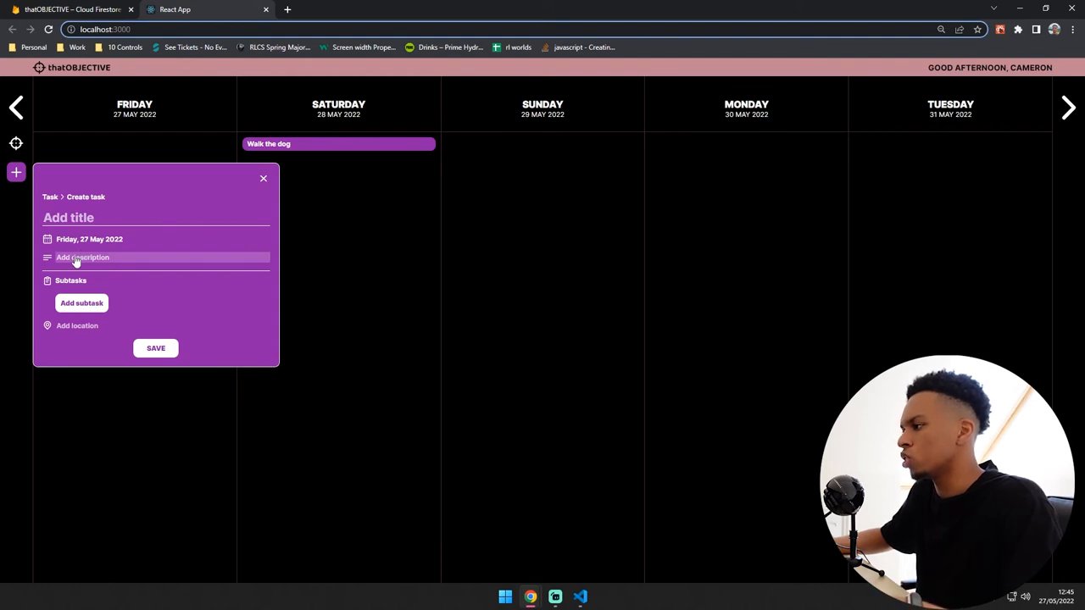
click(264, 178)
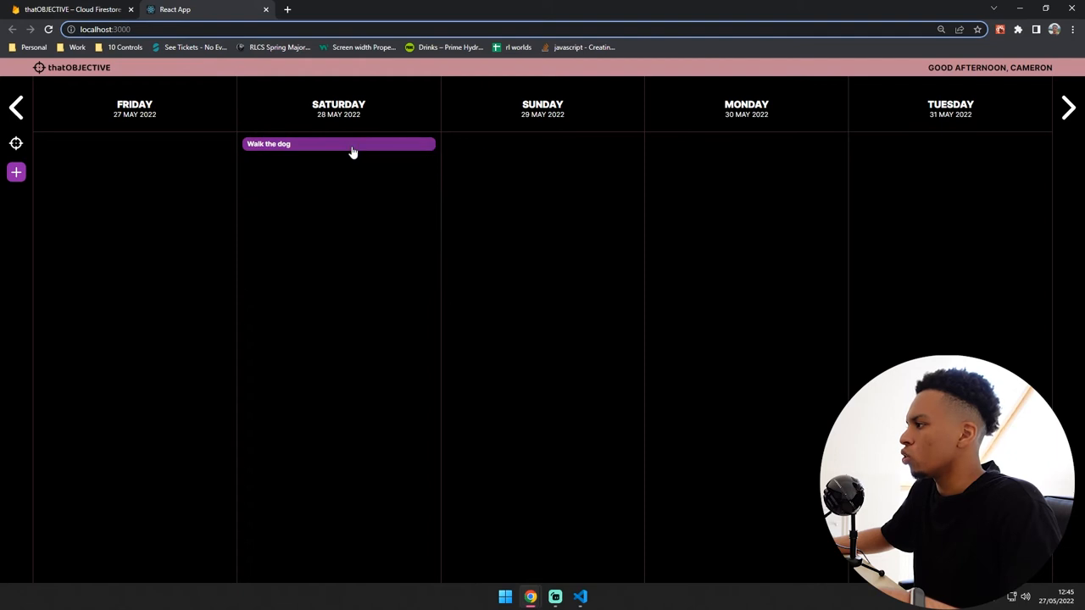
Show the Walk the dog popup with its Saturday date and Wash, Stroke and Feed dog subtasks
click(339, 142)
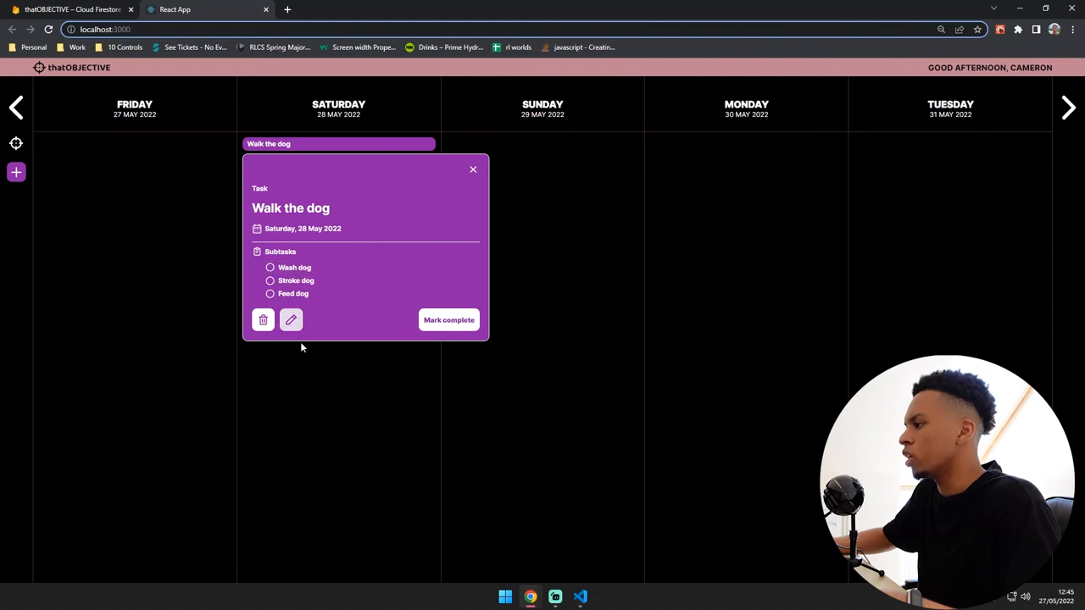
click(292, 318)
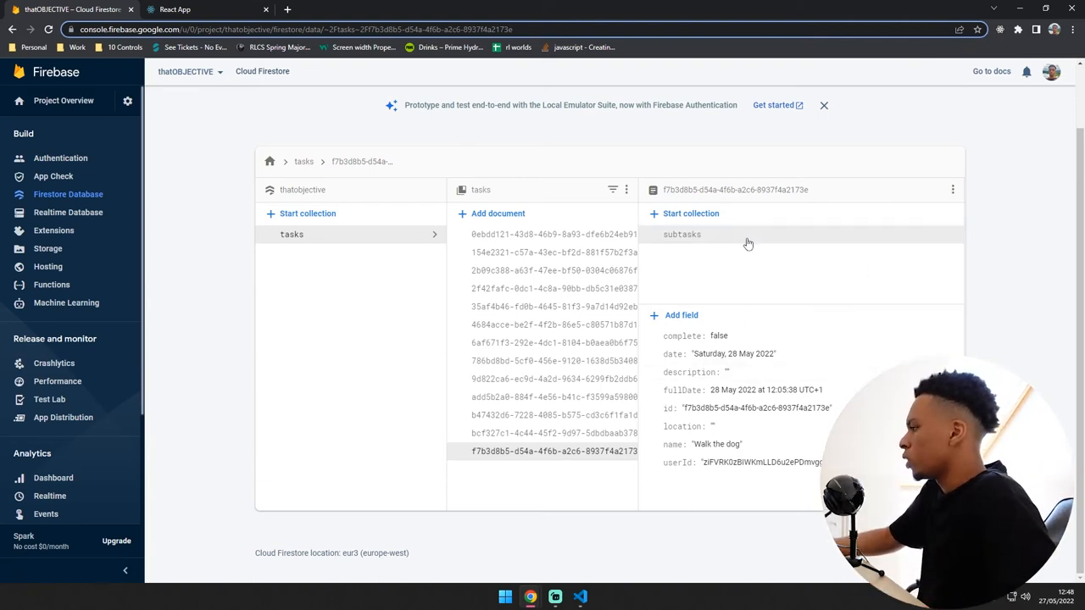
Show the Wash dog subtask document with complete false in the task's subtasks subcollection
click(681, 234)
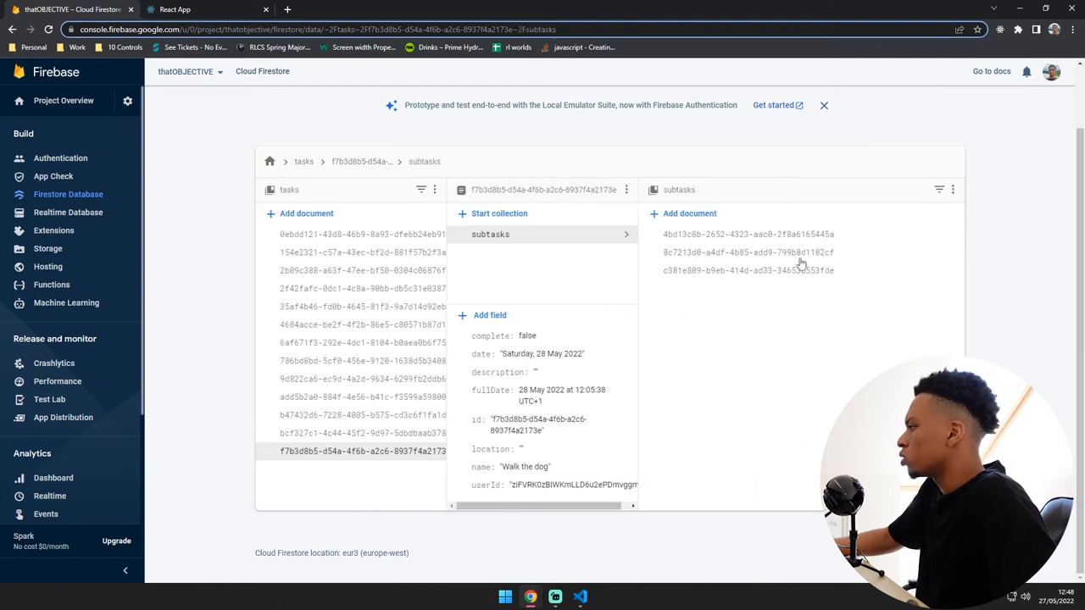
click(748, 234)
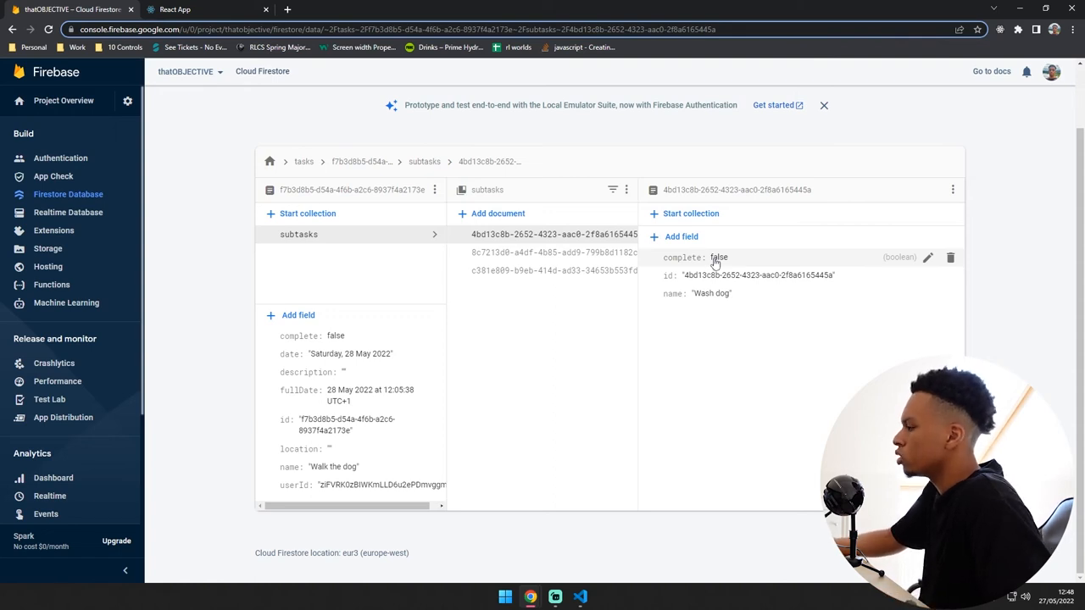
Back in the planner, re-date Walk the dog to Sunday 29 May and show its details there
click(207, 10)
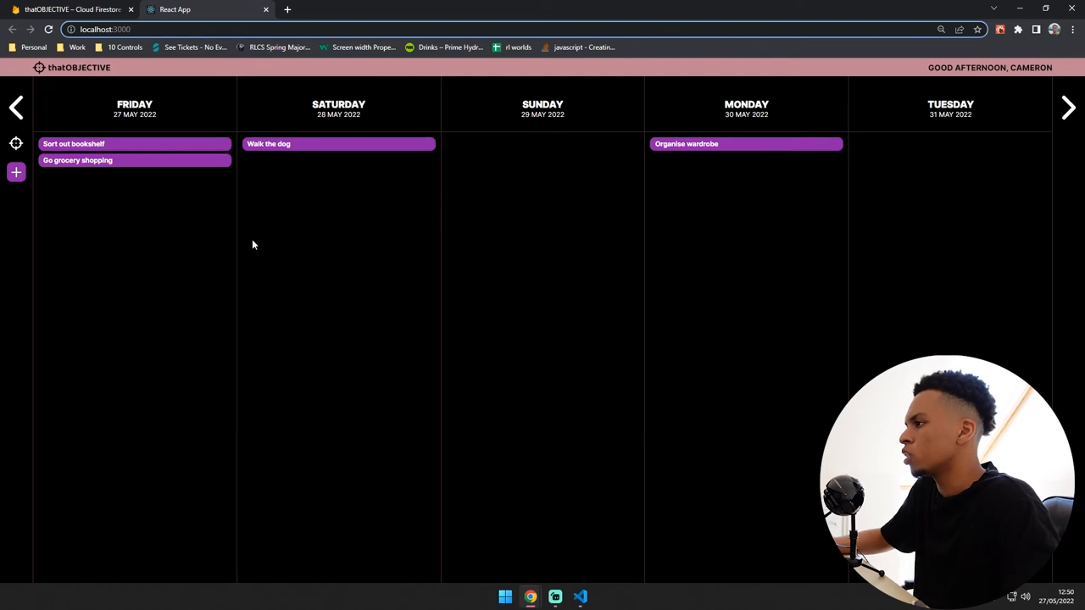
mouse_move(393, 261)
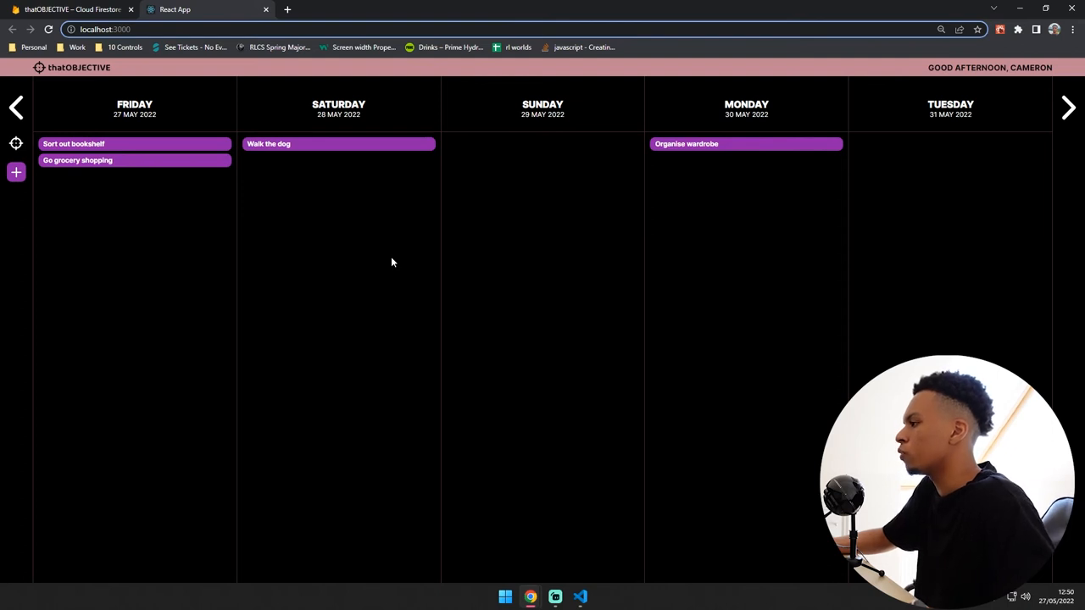
mouse_move(400, 185)
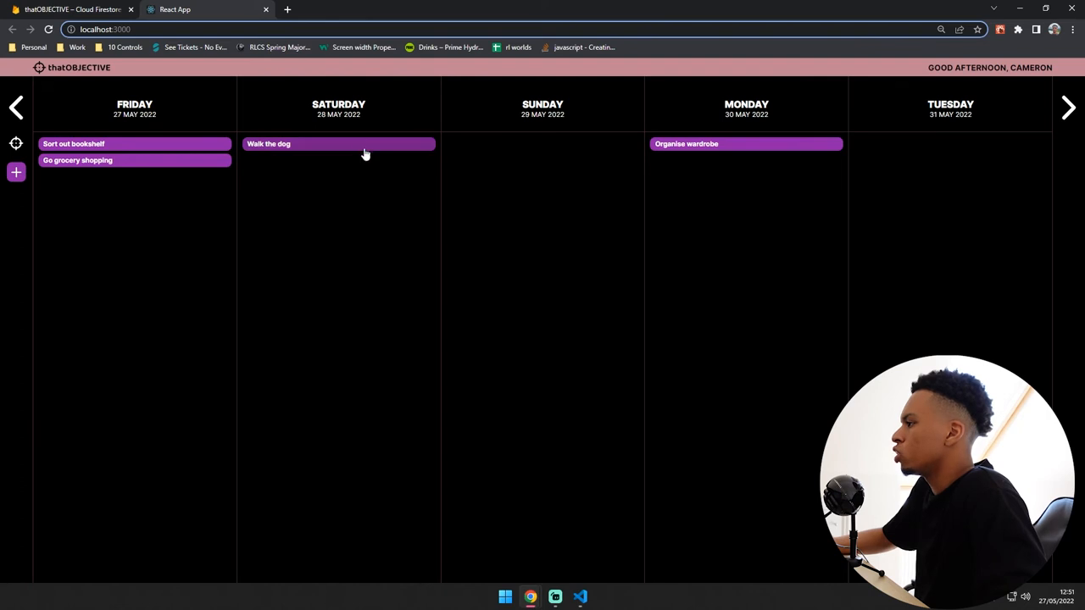
click(339, 142)
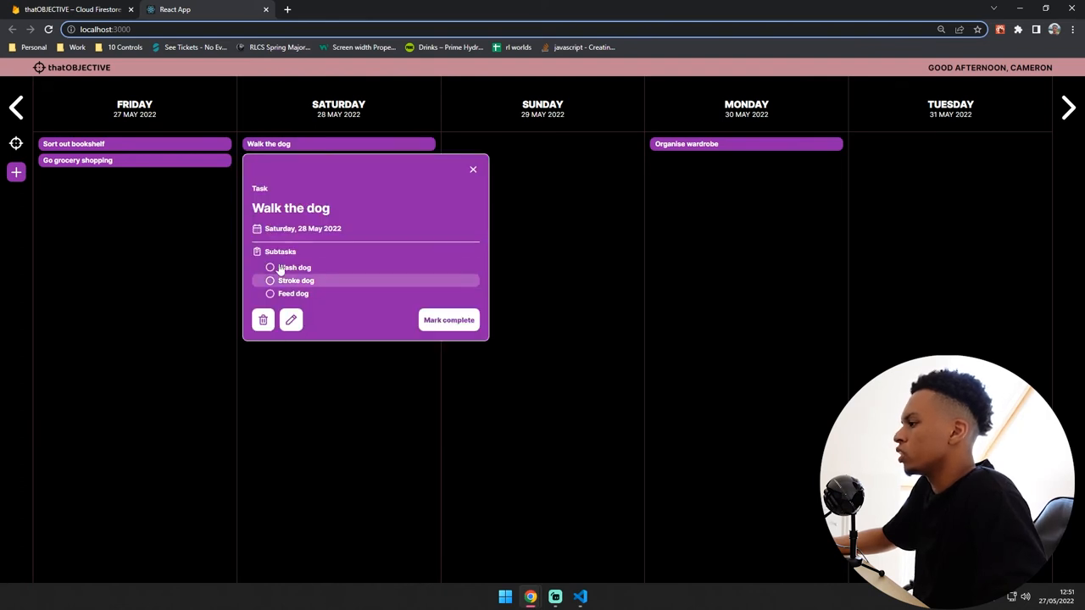
click(292, 319)
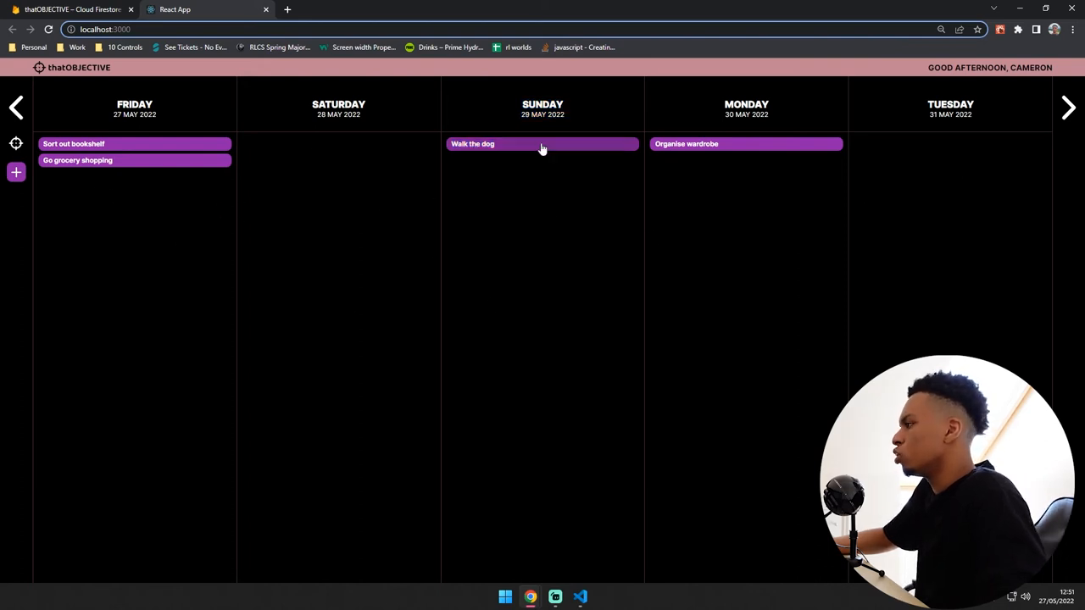
click(543, 142)
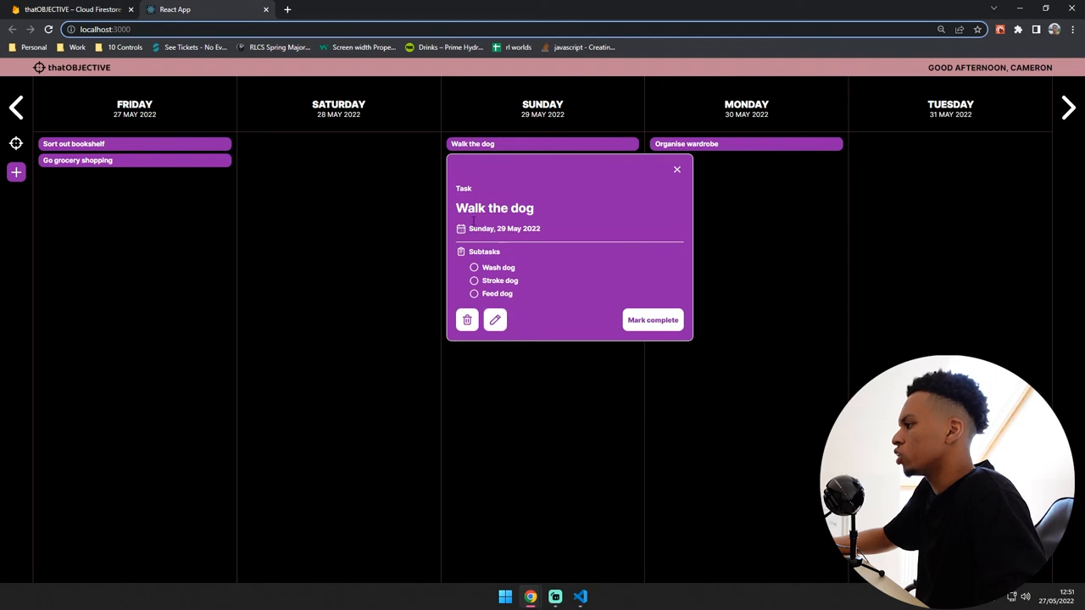